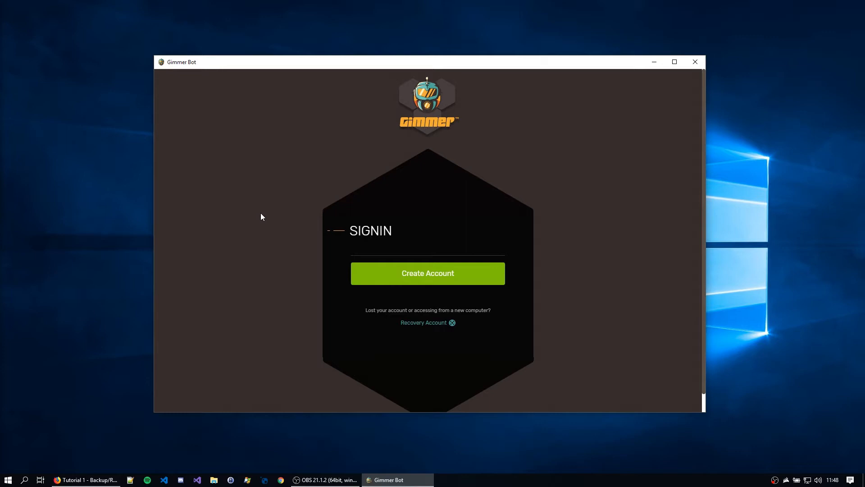
mouse_move(268, 216)
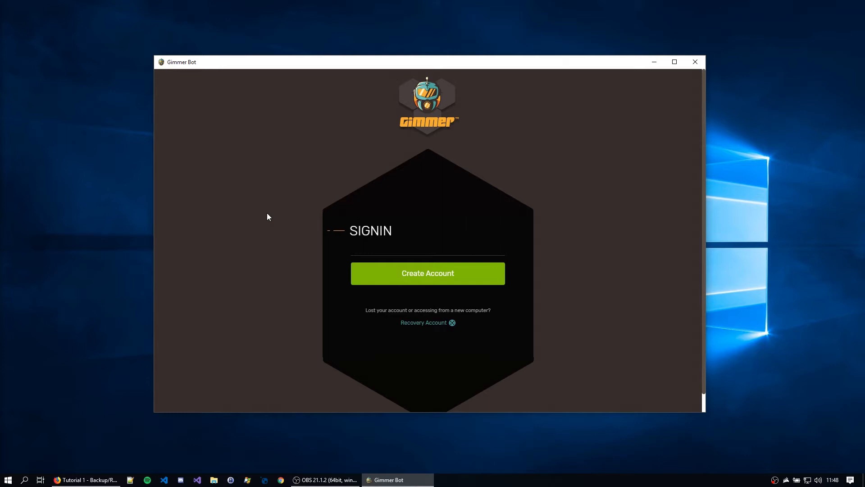
mouse_move(327, 201)
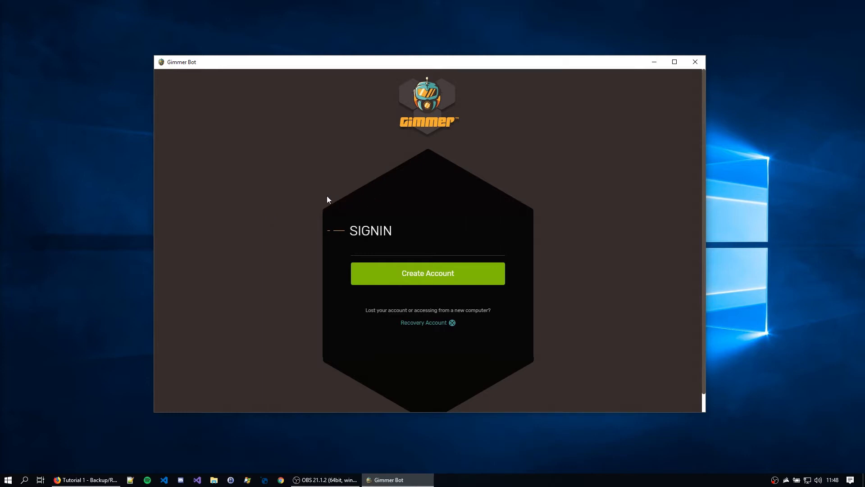
double_click(371, 230)
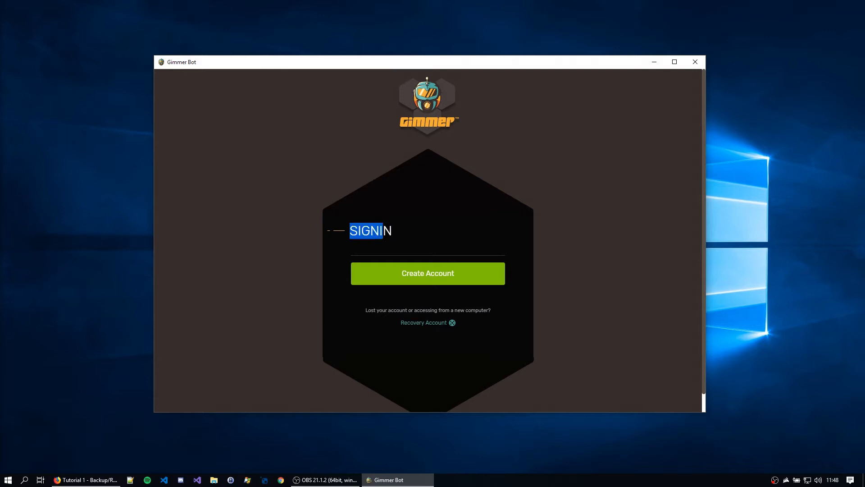
click(427, 273)
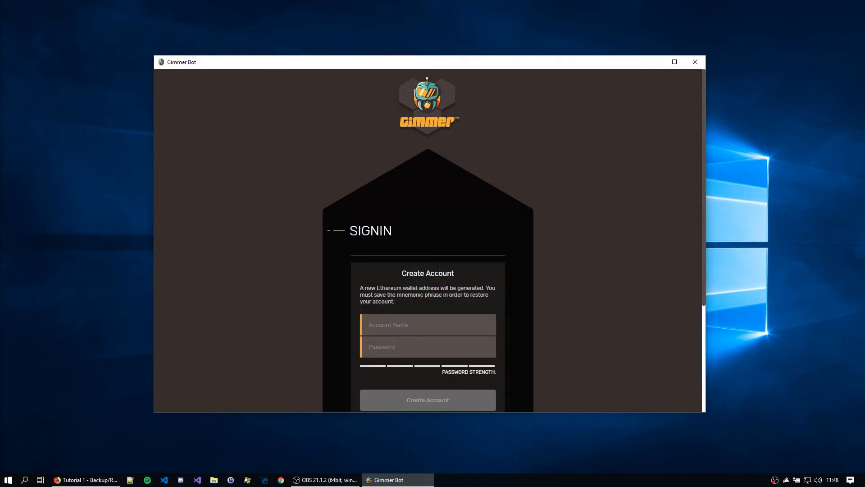
scroll(down, 3)
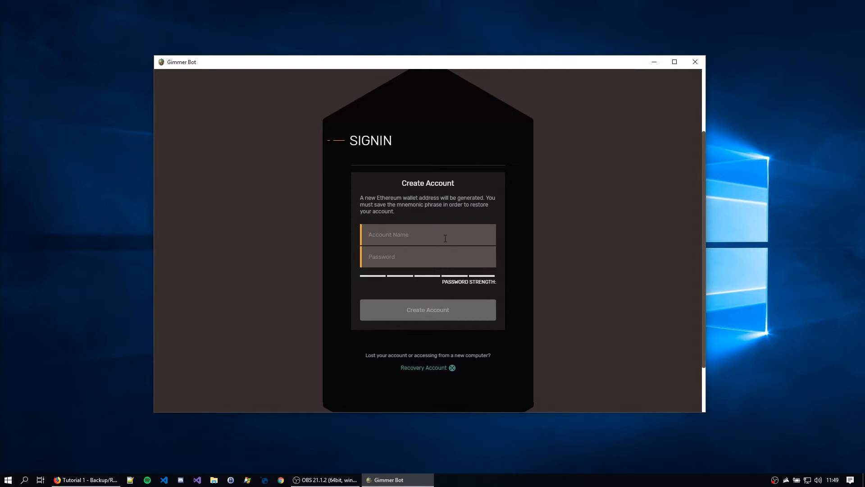
text(Tu)
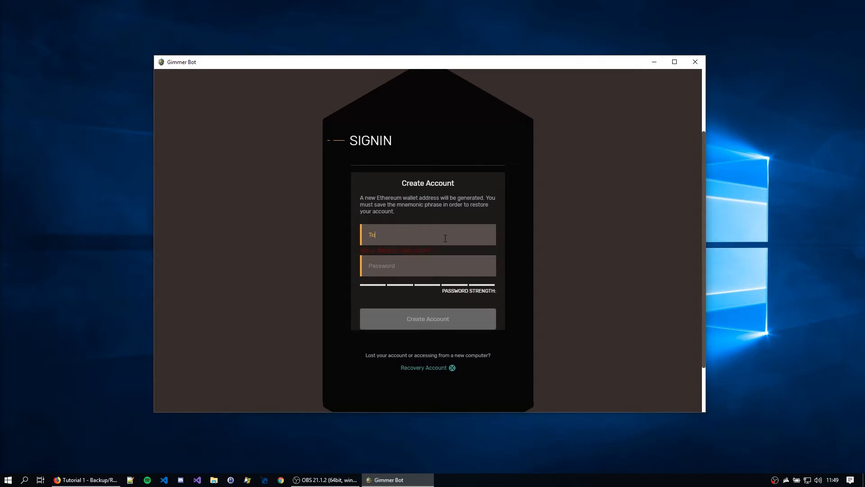
text(TutorialAccount)
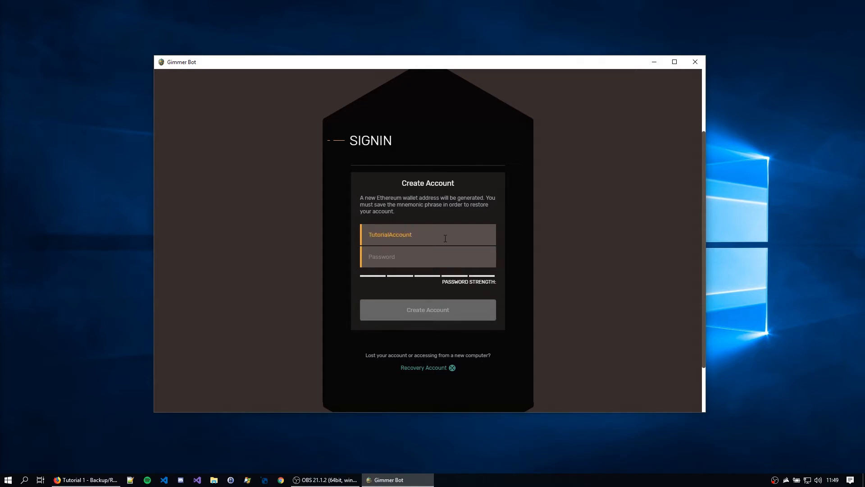
text(password)
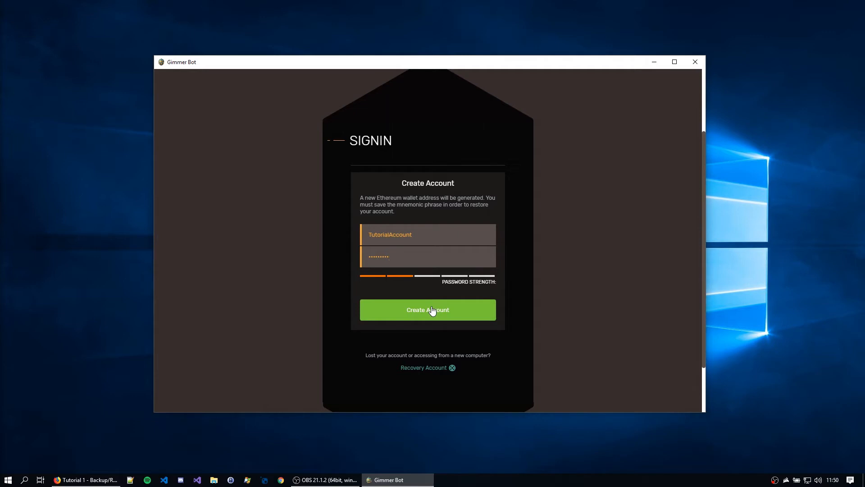
click(427, 309)
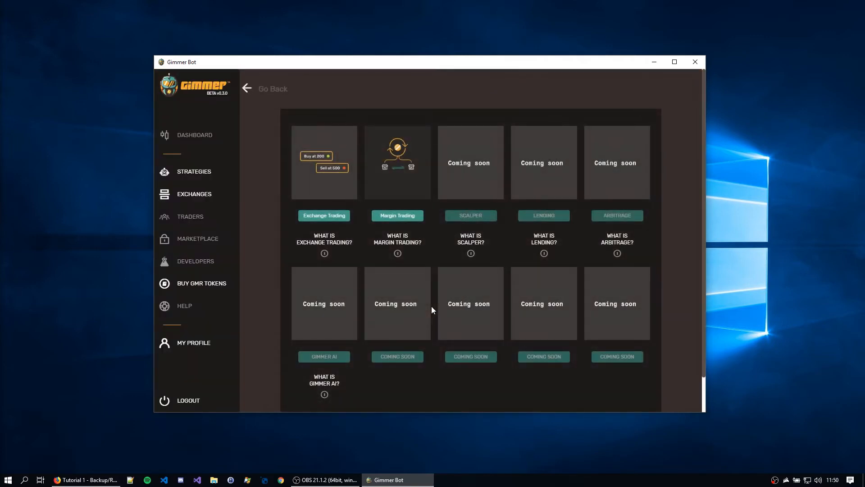
mouse_move(248, 215)
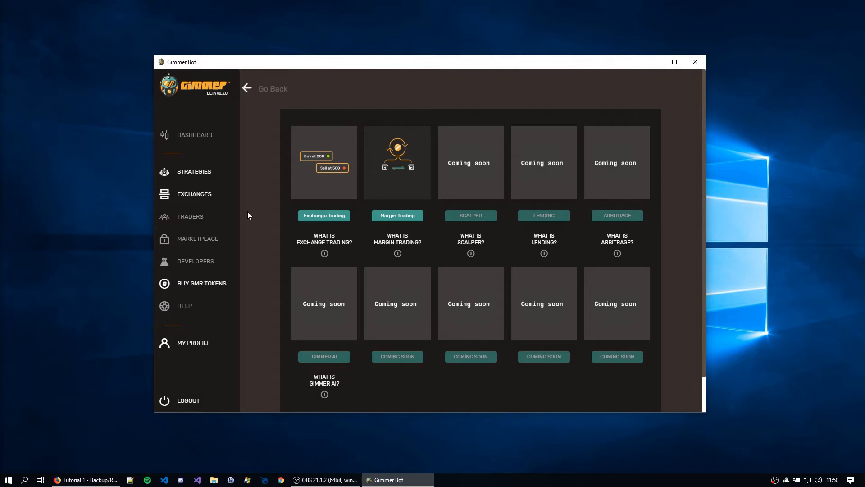
Maximize the window and reach the Backup section of My Profile with its private key export
click(674, 62)
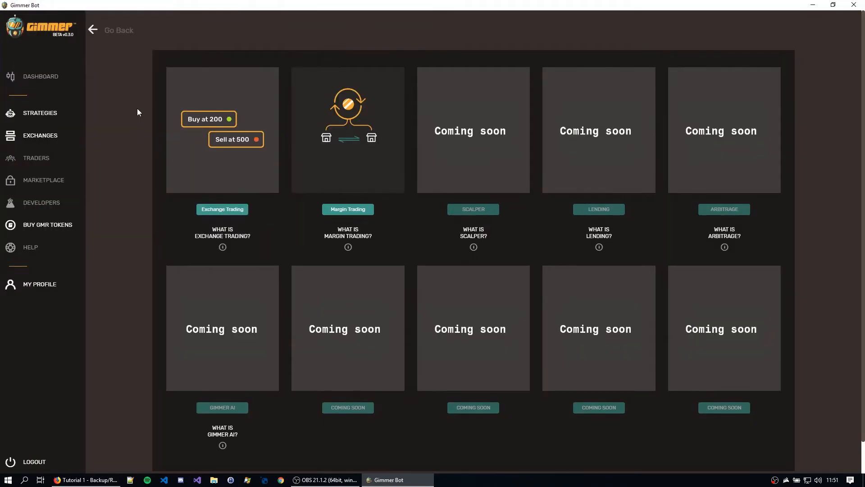
mouse_move(137, 116)
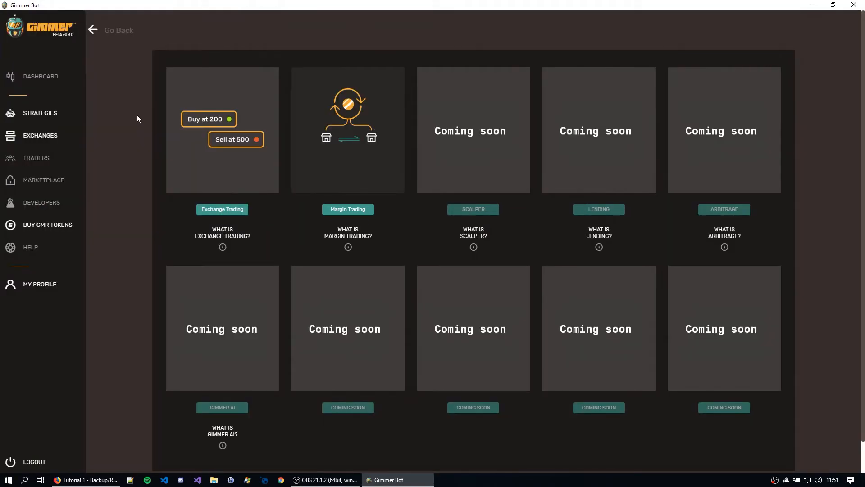
click(39, 284)
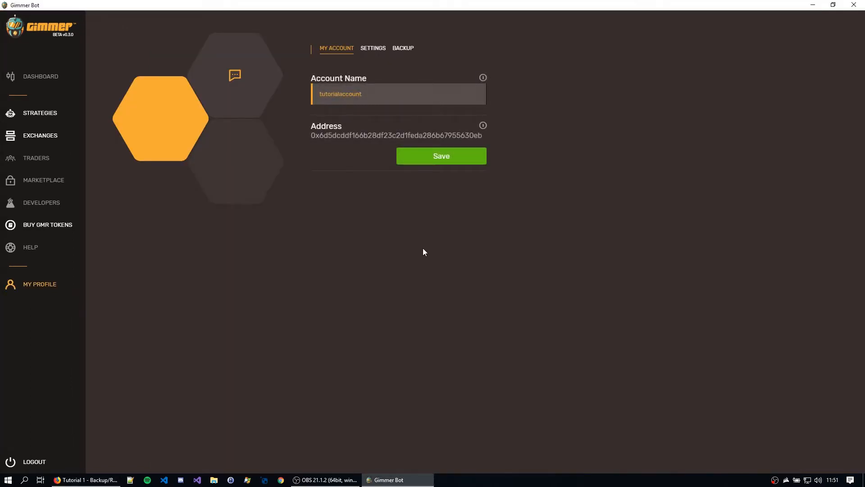
click(397, 94)
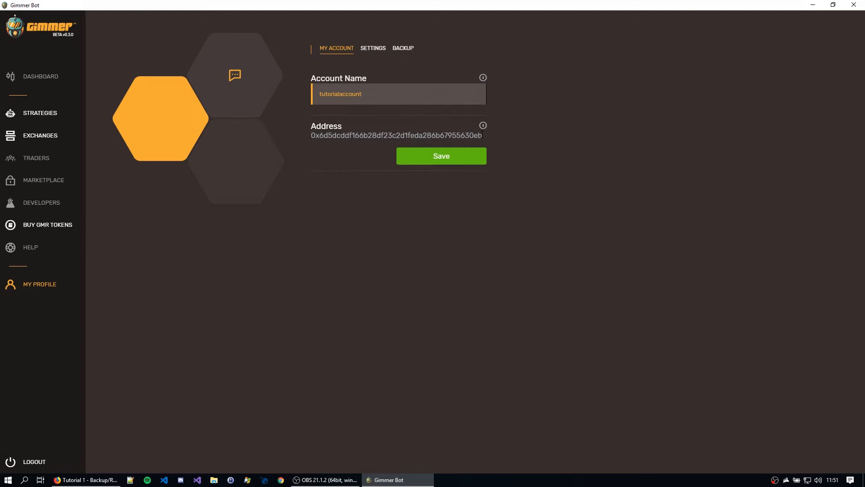
click(402, 48)
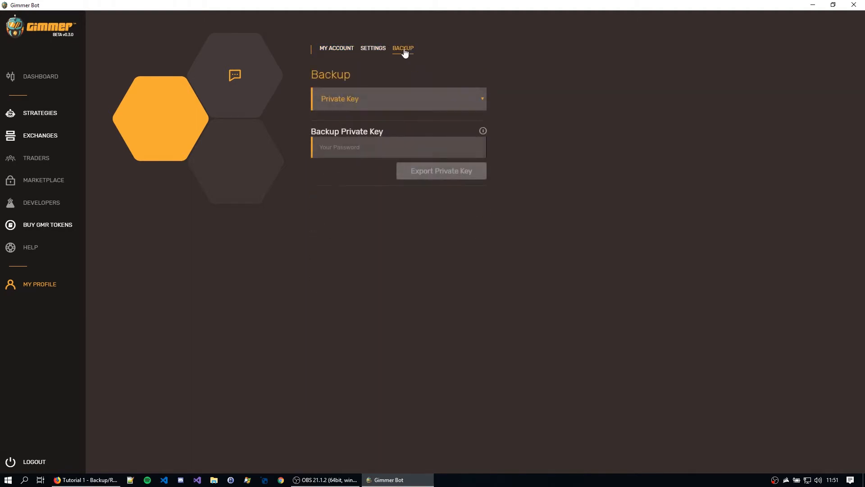
mouse_move(408, 53)
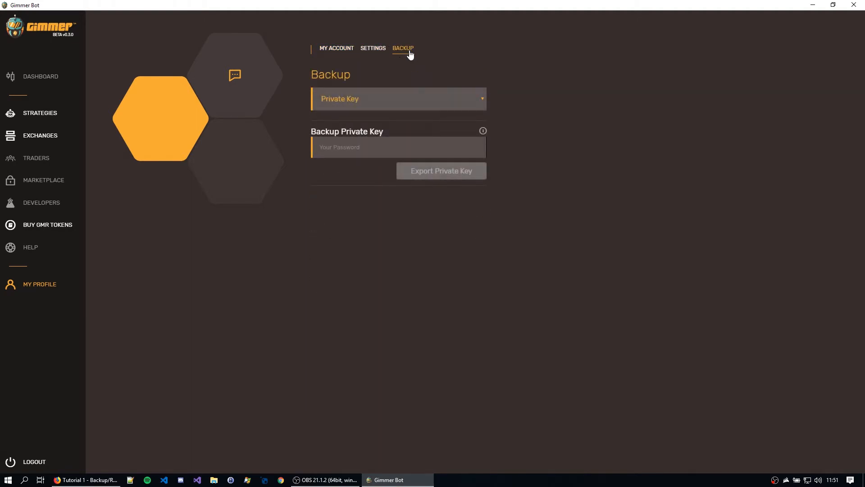
click(397, 99)
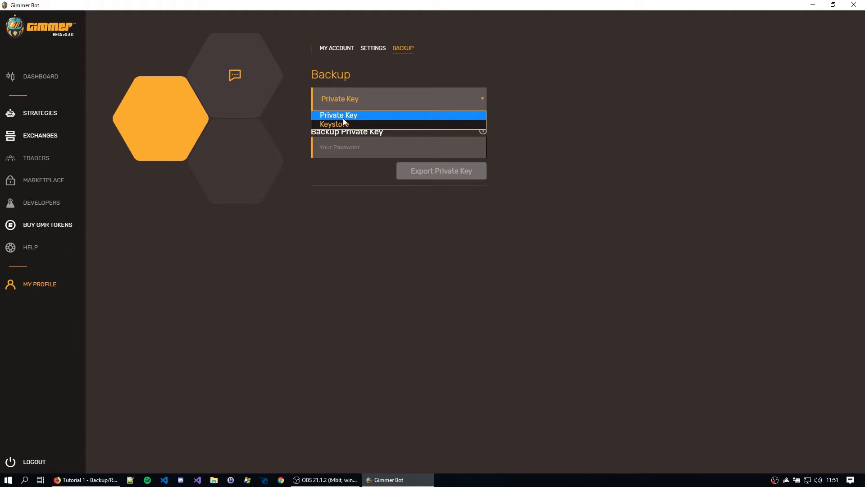
click(338, 114)
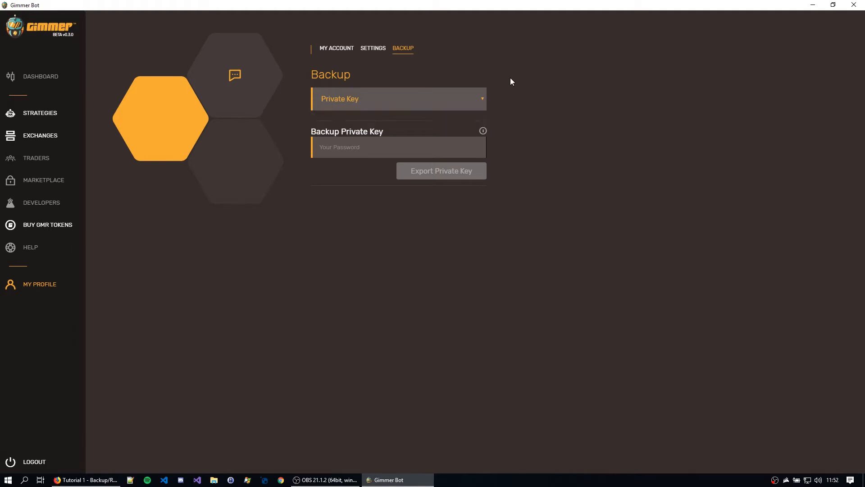
mouse_move(456, 92)
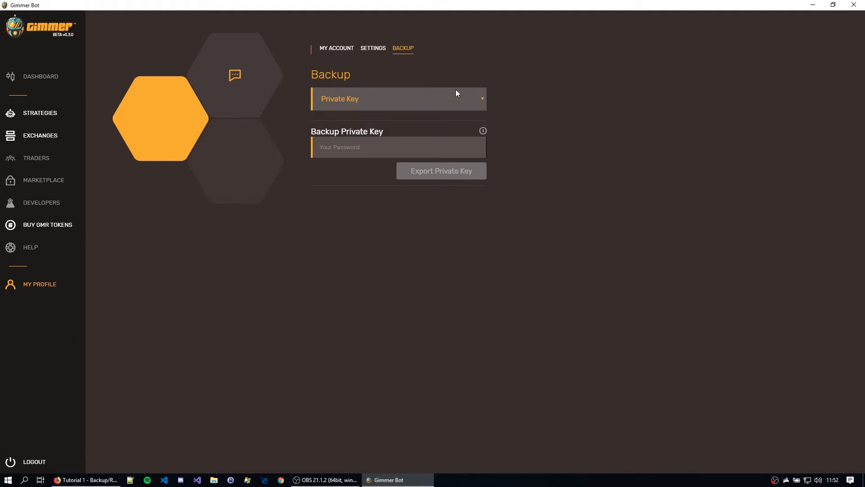
mouse_move(507, 72)
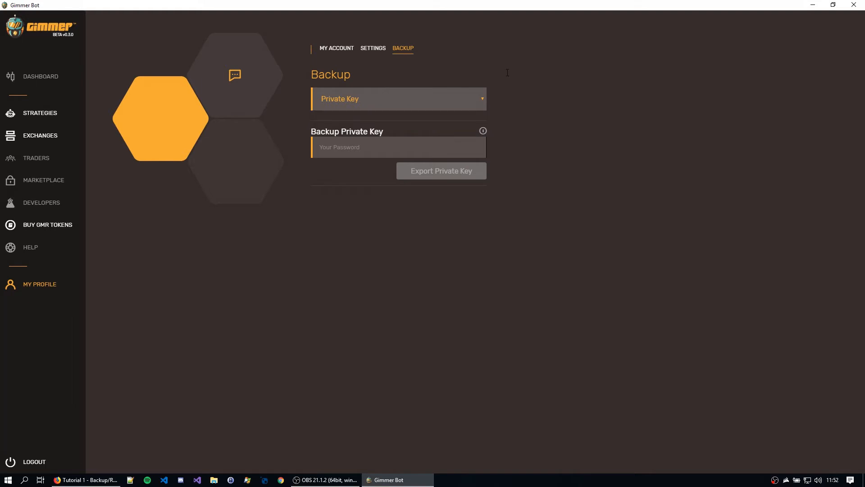
click(397, 99)
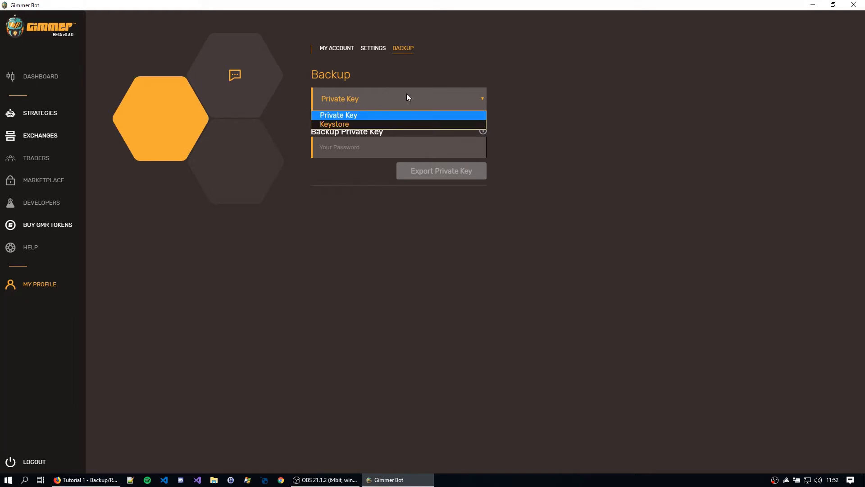
mouse_move(408, 115)
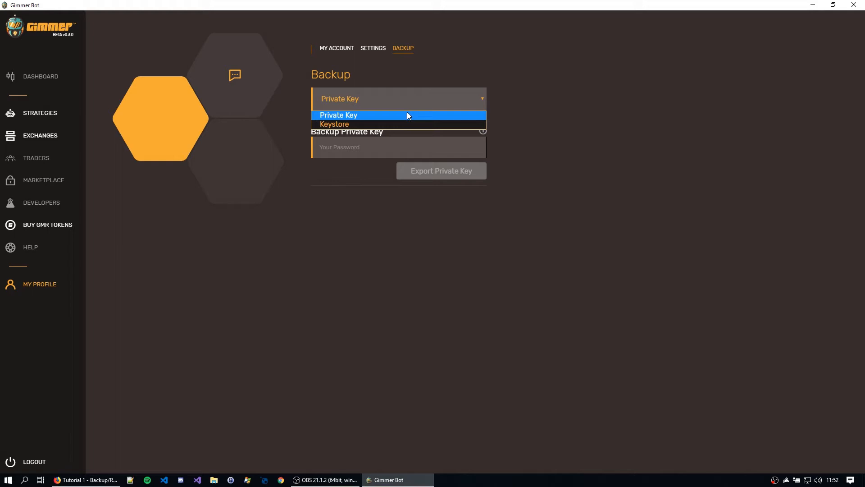
mouse_move(334, 124)
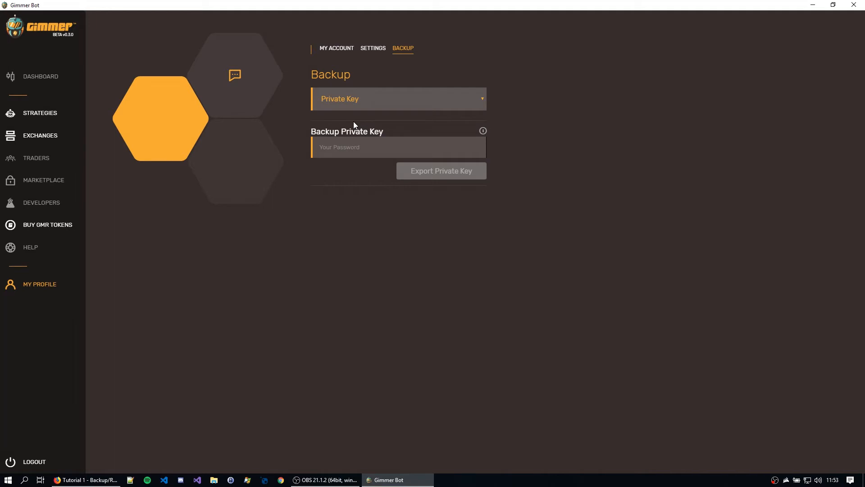
mouse_move(342, 127)
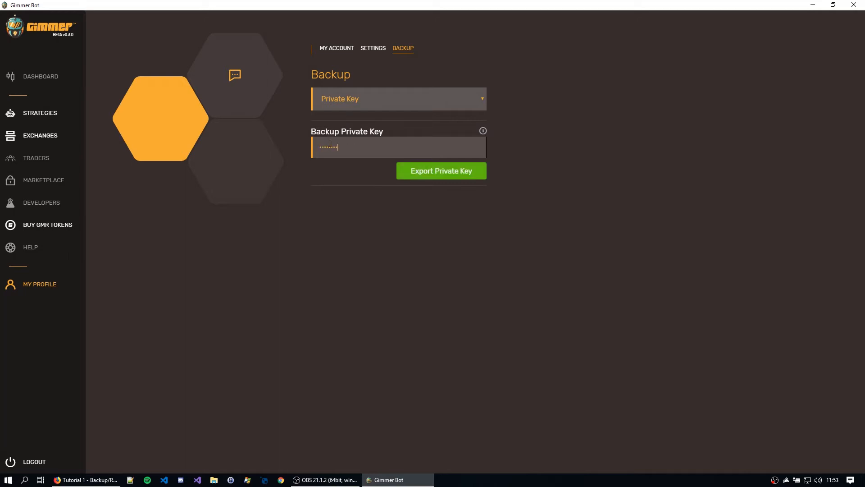
Export the private key so it is displayed on the backup page
click(441, 170)
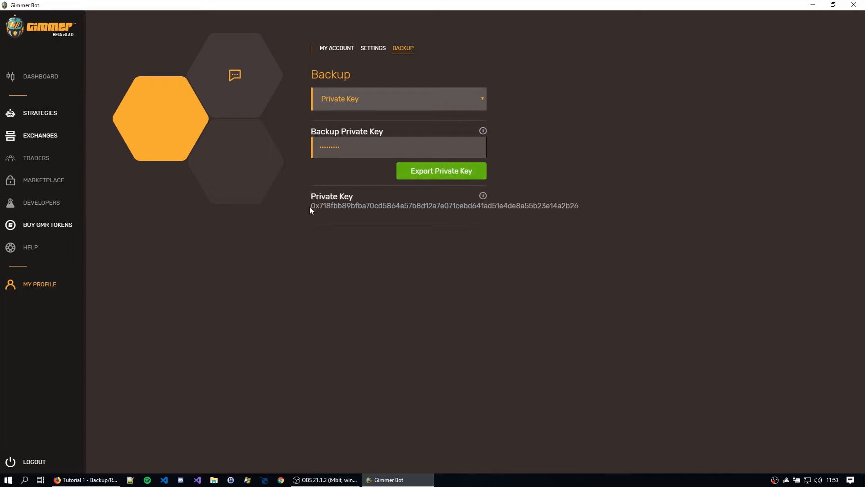
mouse_move(581, 215)
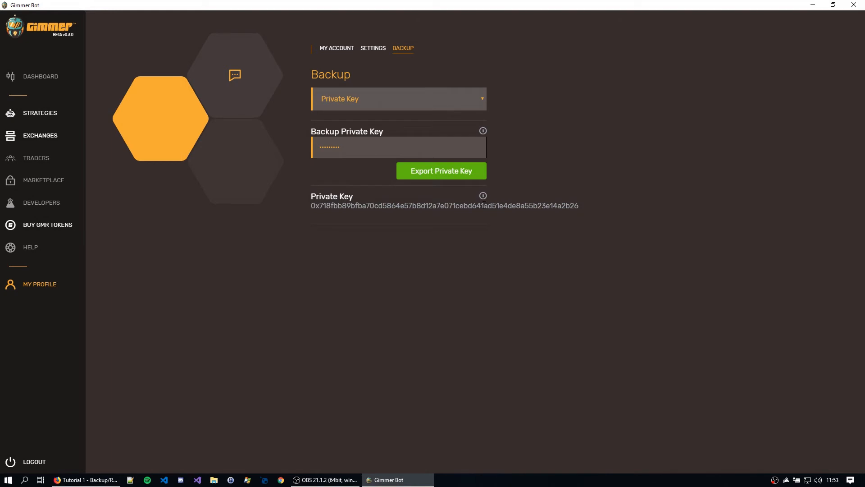
mouse_move(350, 220)
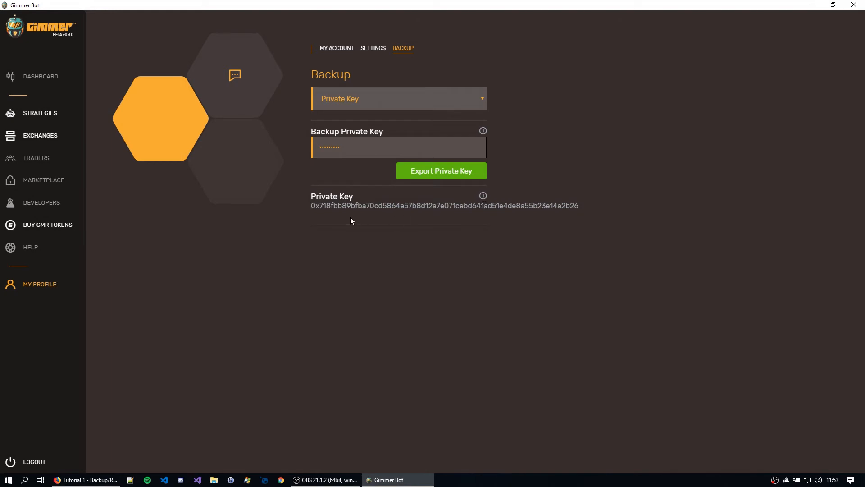
mouse_move(346, 225)
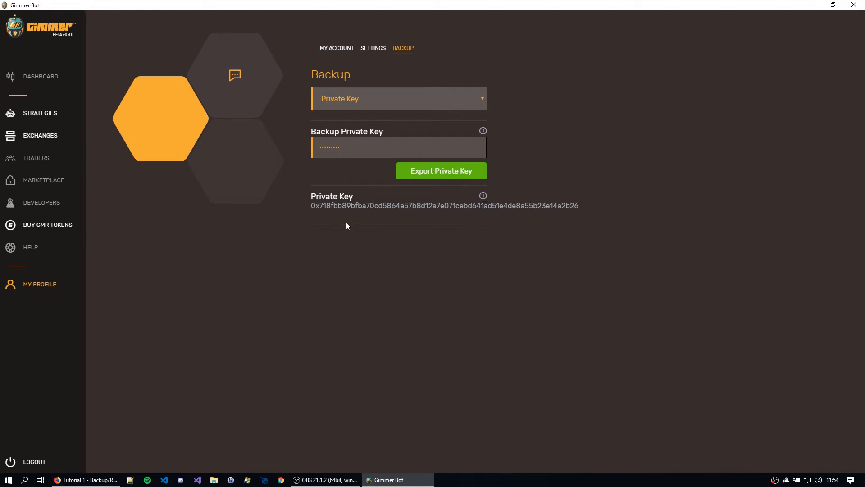
Switch the backup type to Keystore, confirm with the password and save the keystore JSON into the Tutorial folder
click(398, 99)
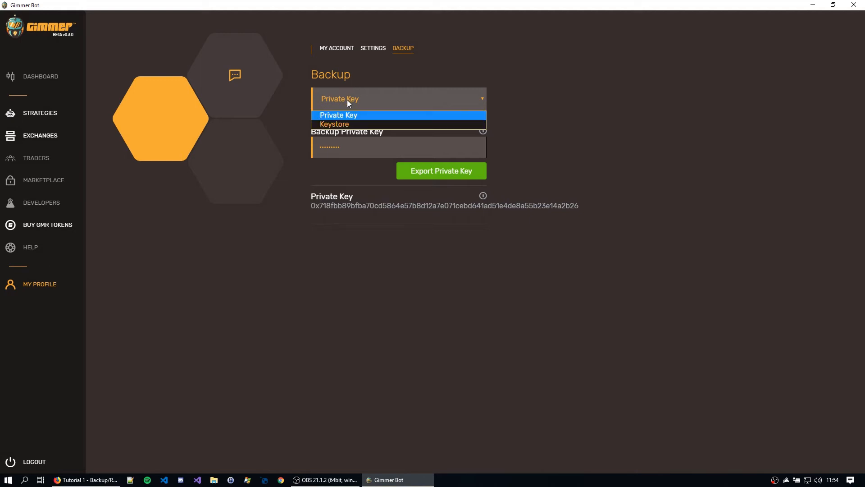
click(334, 123)
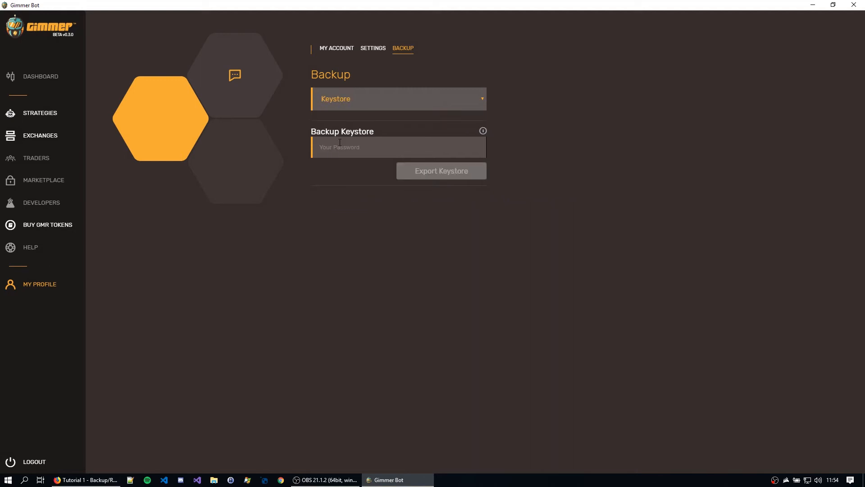
text(password)
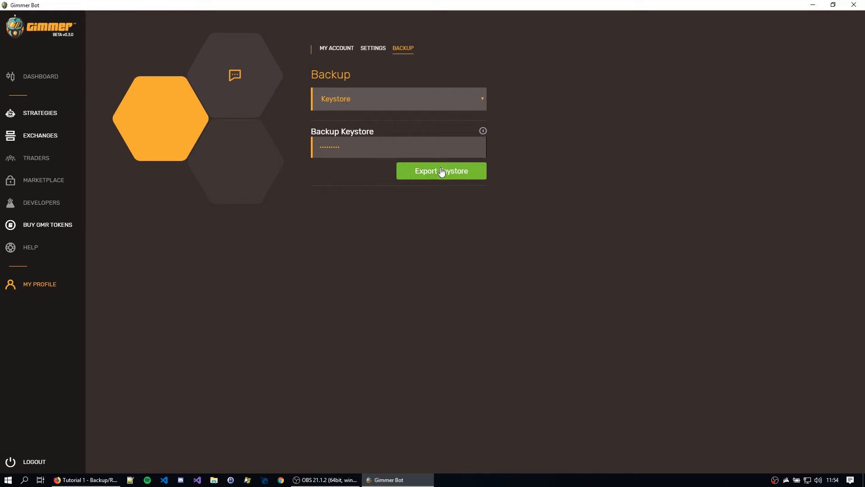
click(440, 170)
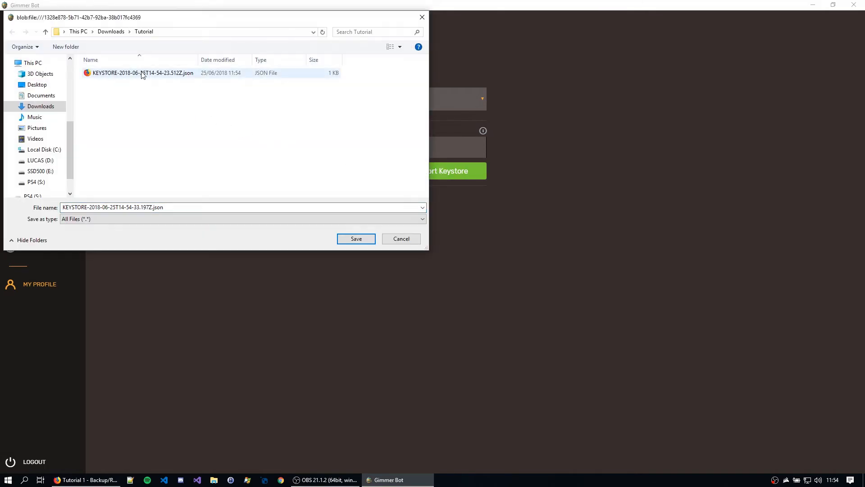
click(356, 238)
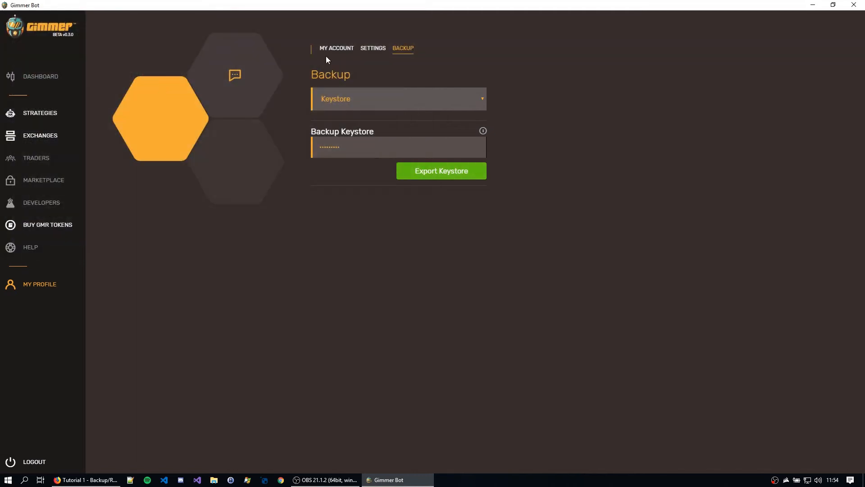
mouse_move(522, 323)
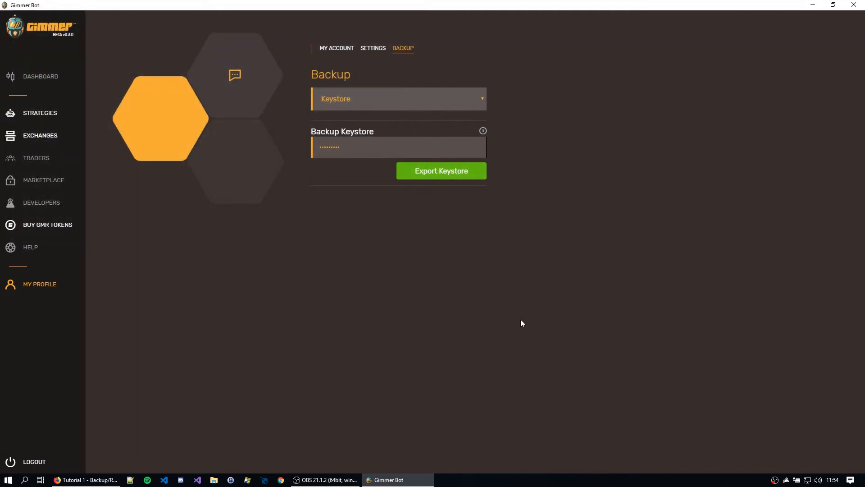
mouse_move(441, 330)
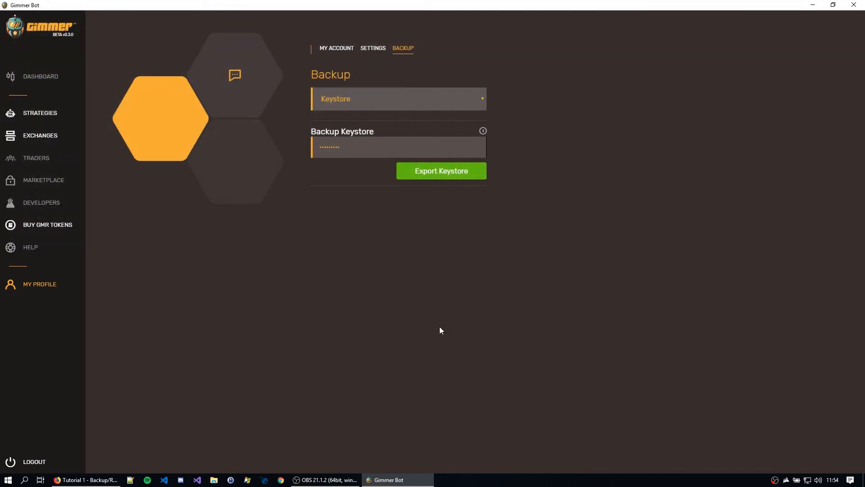
mouse_move(262, 122)
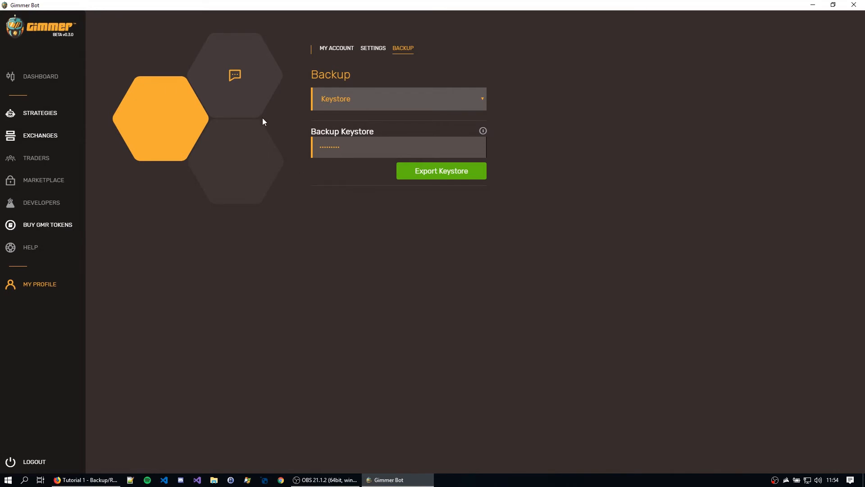
mouse_move(480, 97)
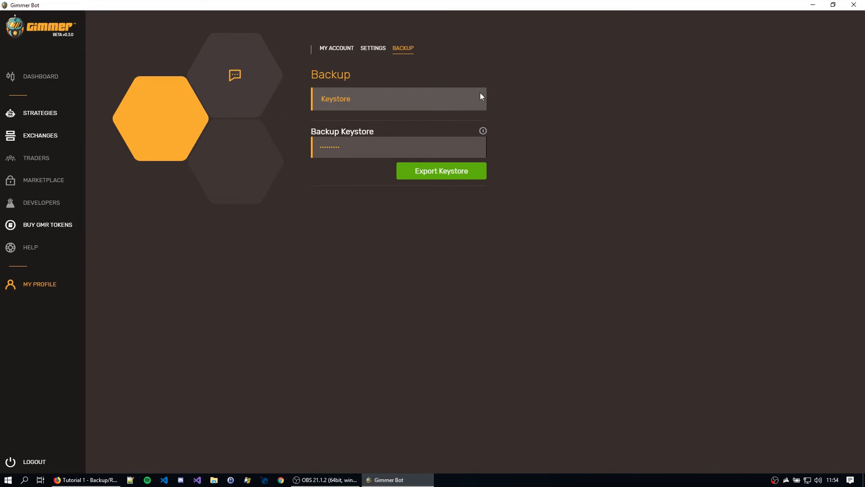
Log out and choose Keystore File as the account recovery method
click(33, 461)
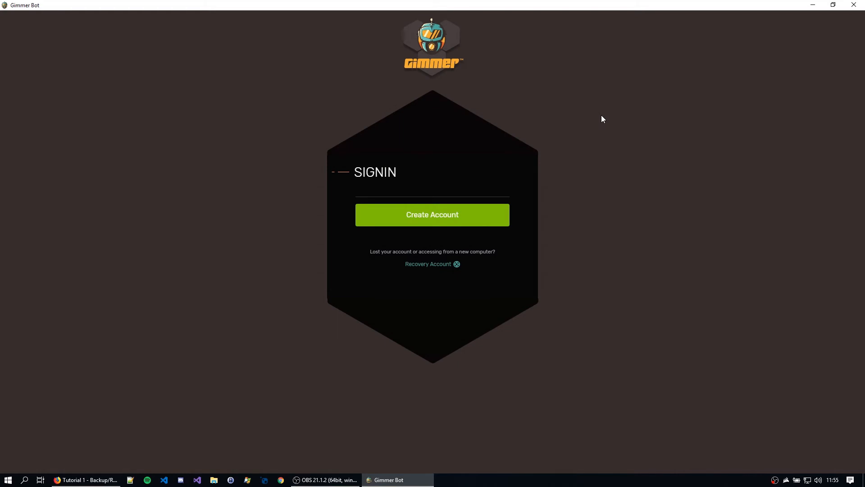
mouse_move(594, 116)
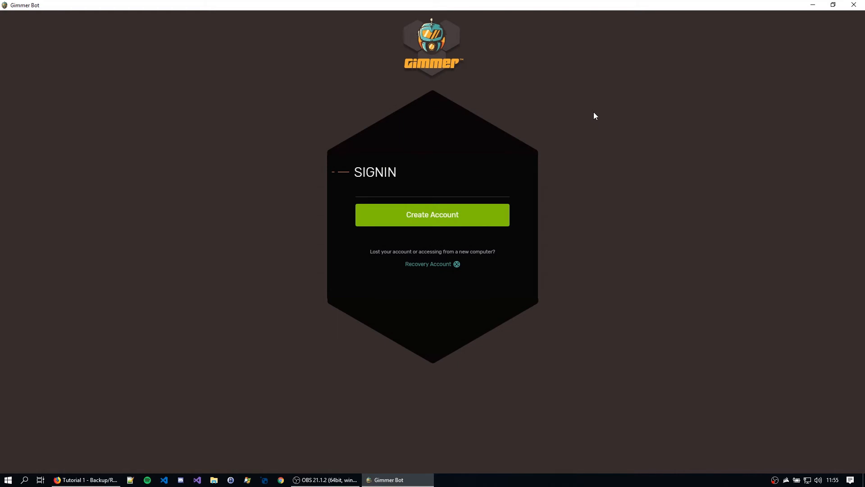
mouse_move(259, 160)
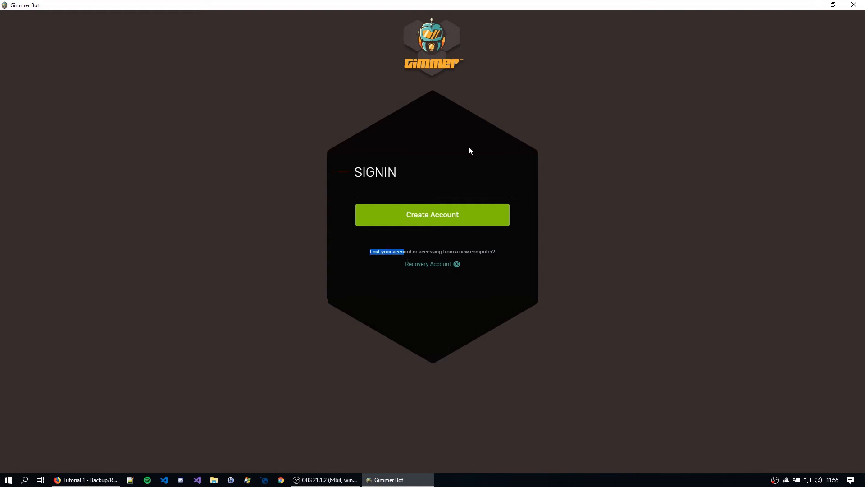
click(432, 264)
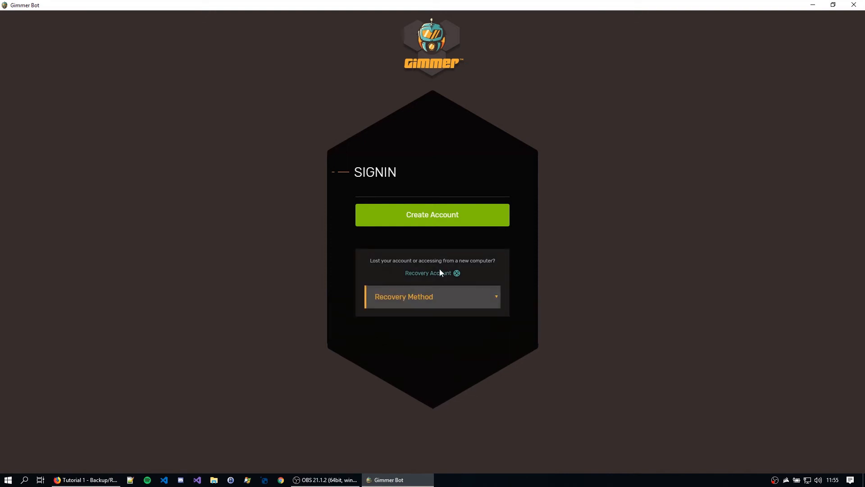
click(431, 296)
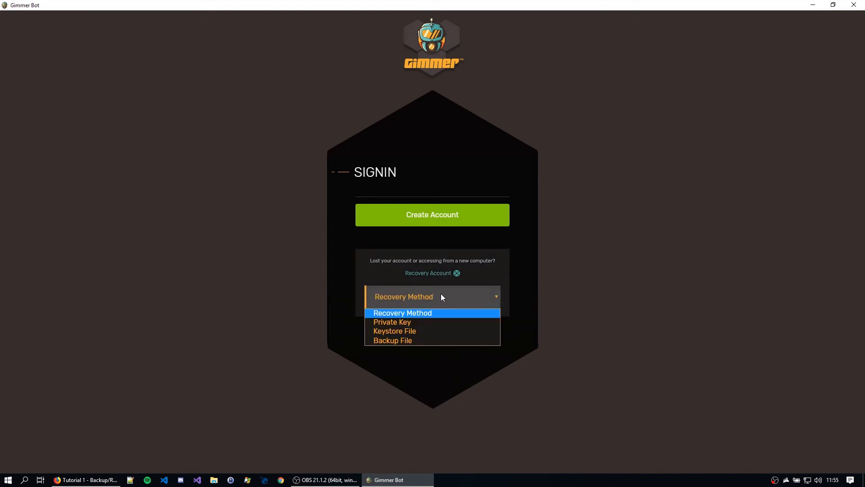
mouse_move(449, 303)
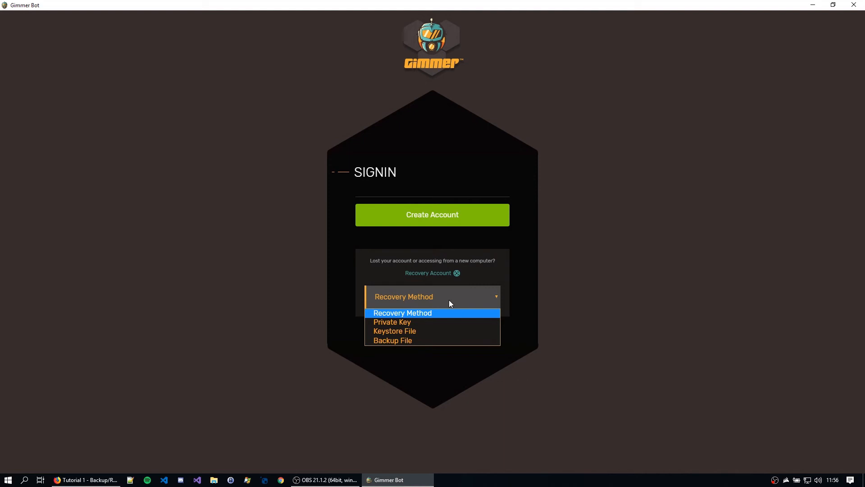
click(392, 321)
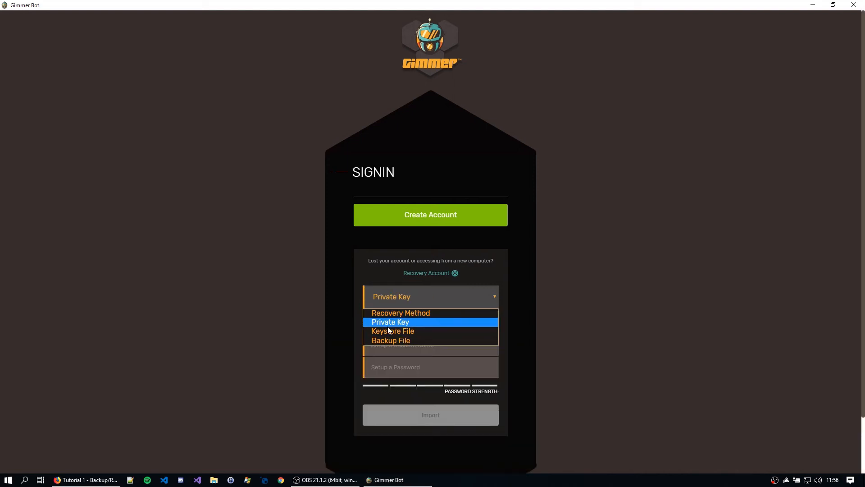
click(392, 331)
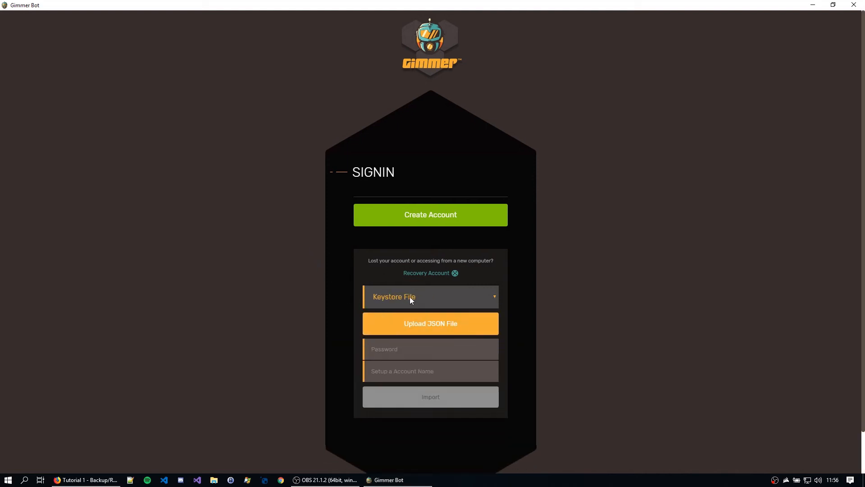
Enter the keystore password and the account name TutorialAccount in the recovery form
scroll(down, 3)
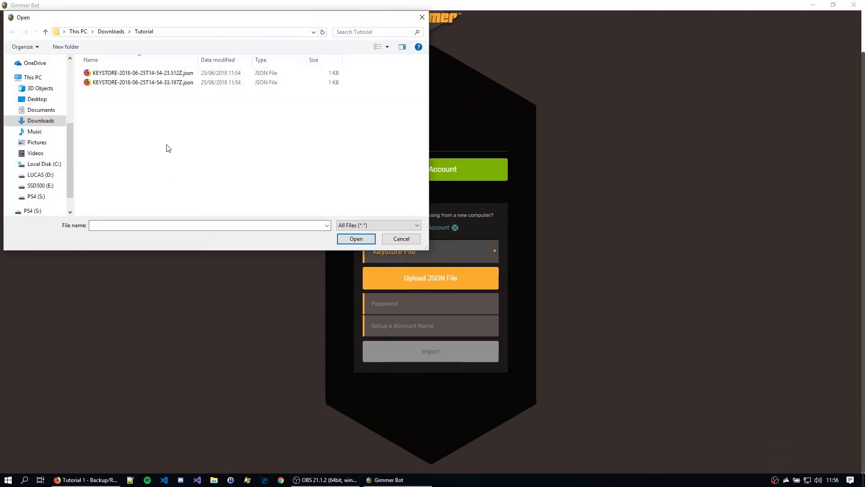
click(401, 238)
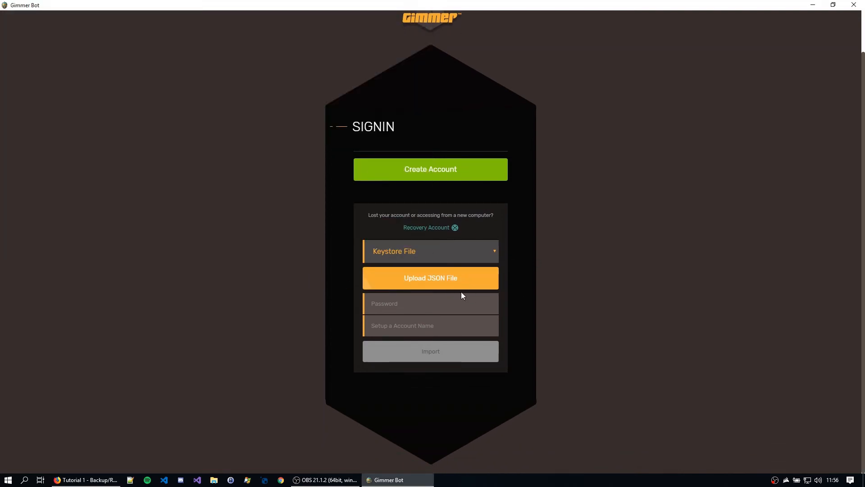
mouse_move(453, 300)
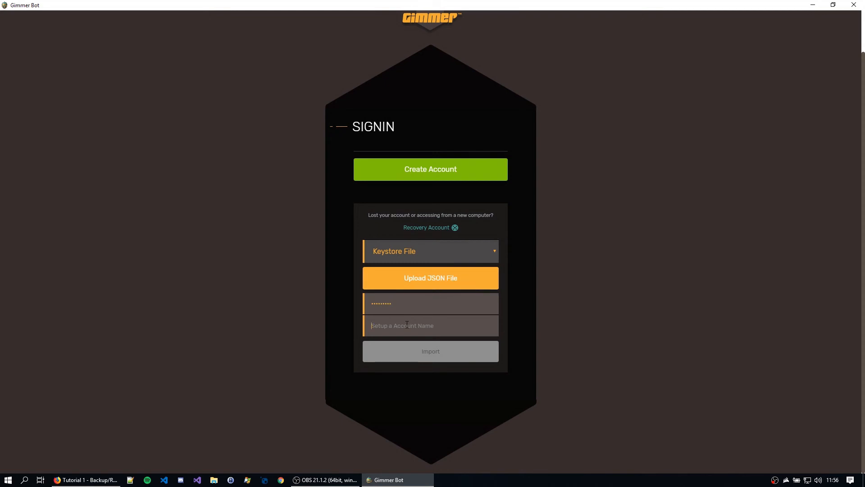
text(Tutor)
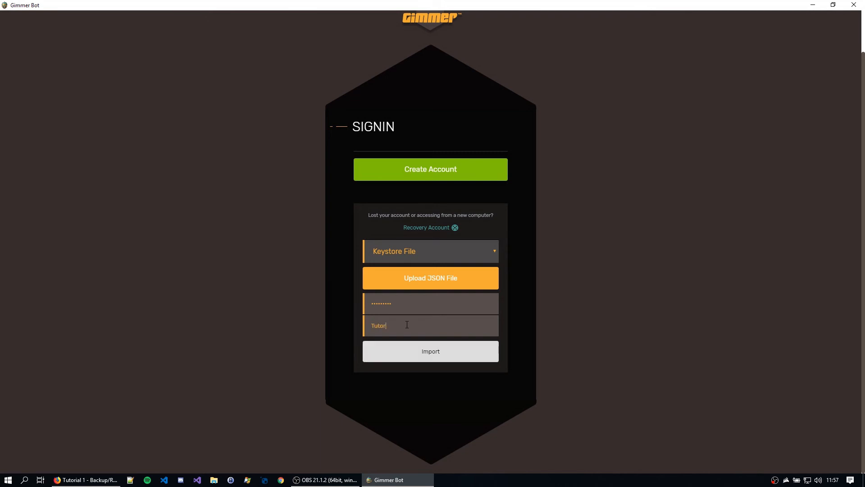
text(ialAccount)
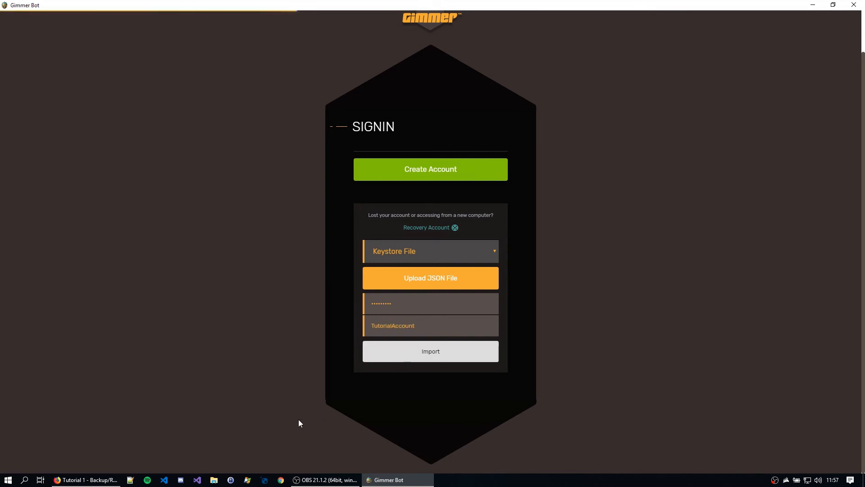
Import the keystore account and view its profile showing tutorialaccount and its address
click(430, 351)
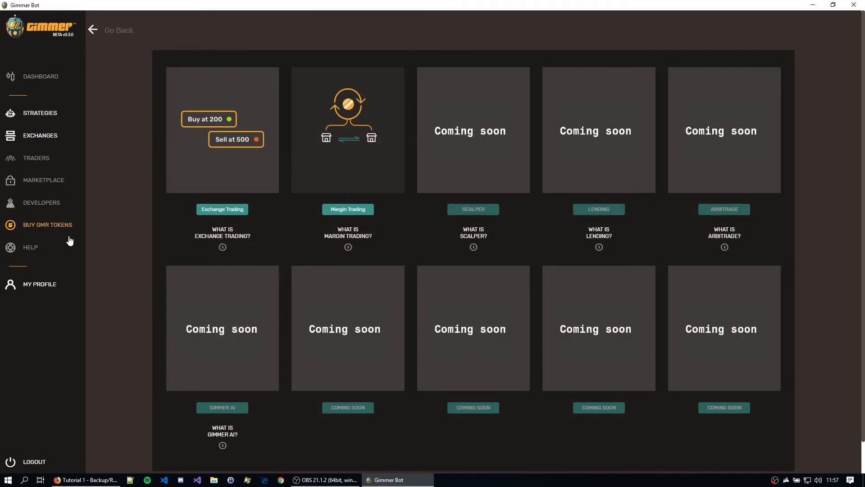
click(39, 284)
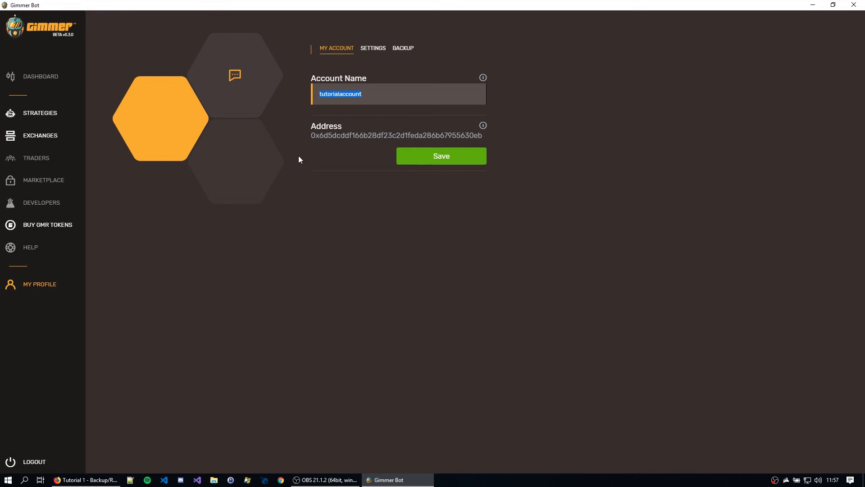
mouse_move(396, 80)
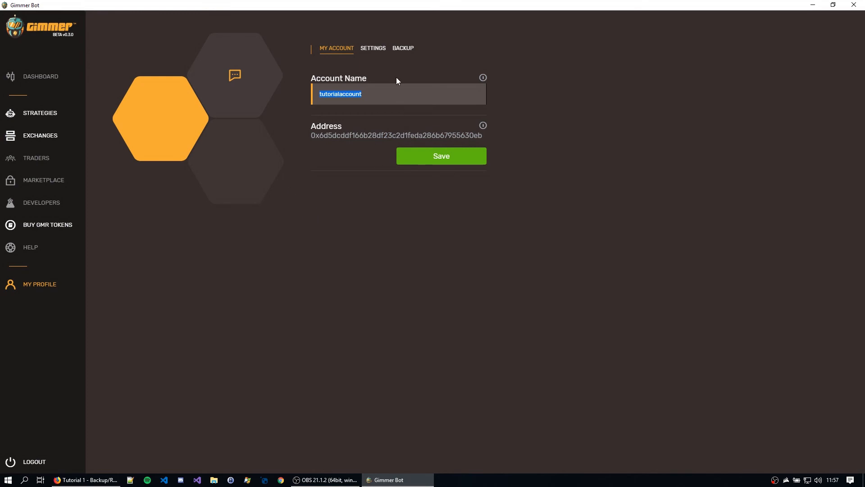
mouse_move(293, 272)
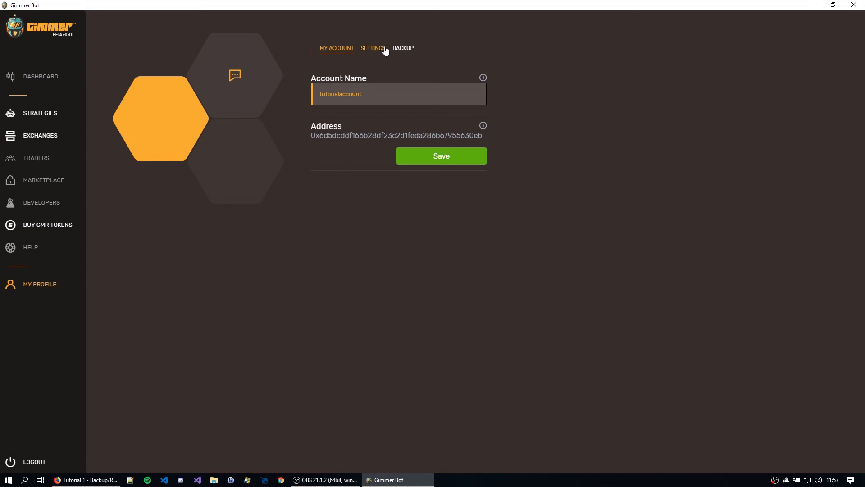
Log out and choose Private Key as the account recovery method
click(33, 461)
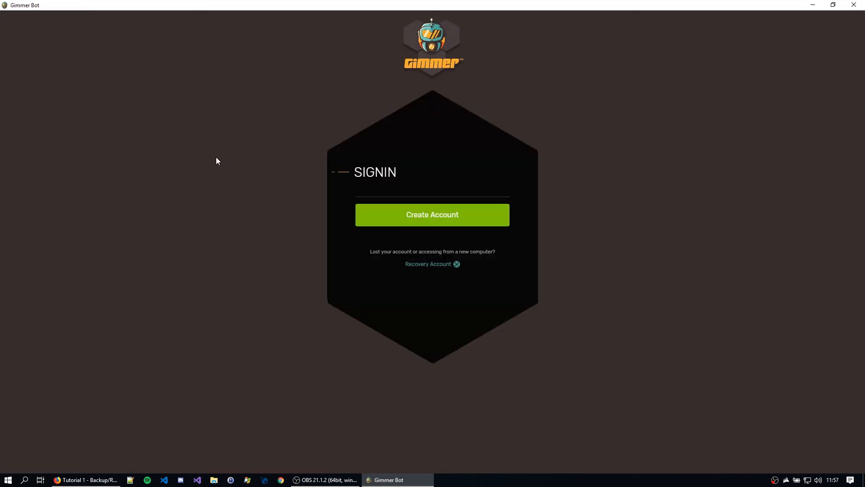
mouse_move(191, 132)
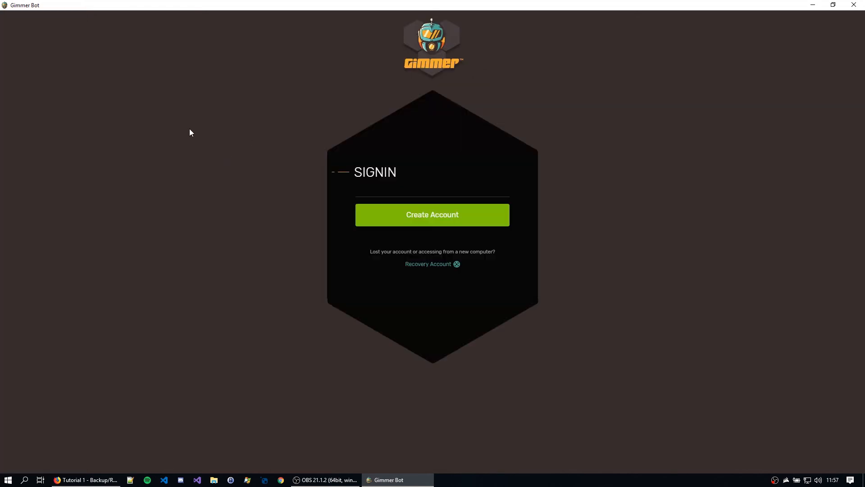
mouse_move(431, 267)
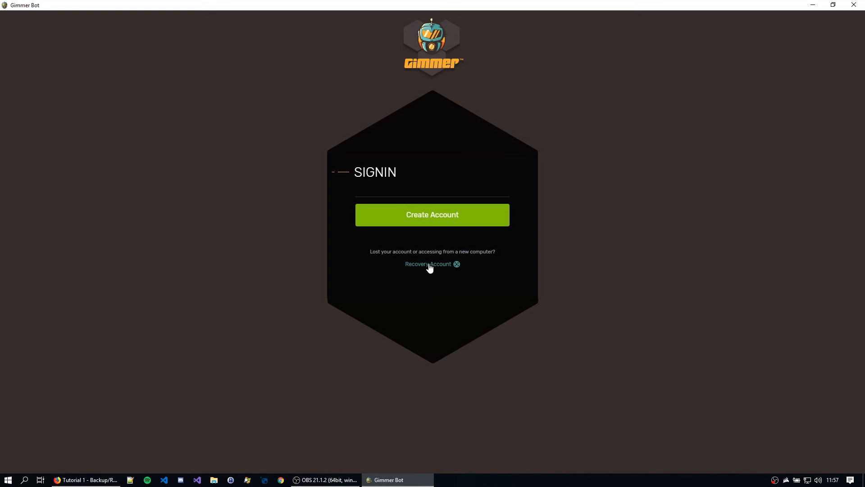
click(432, 264)
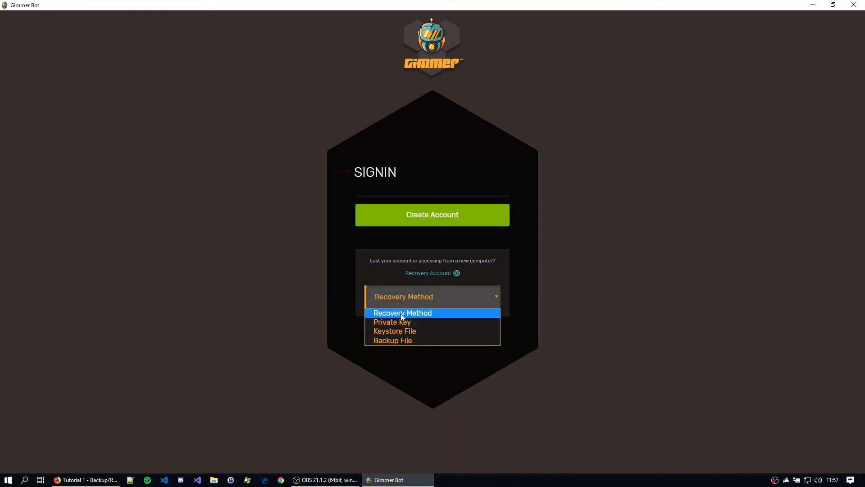
click(392, 322)
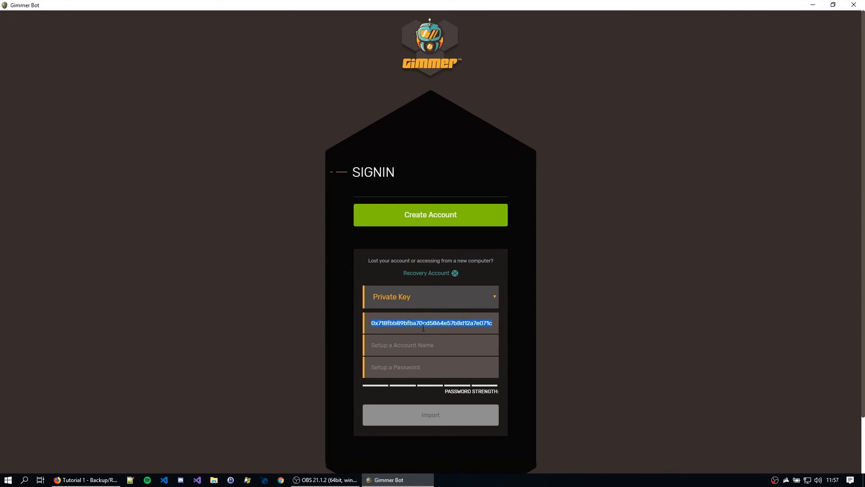
Enter the account name TutorialAccount with the pasted key and password, then import to reach the strategies page
click(431, 345)
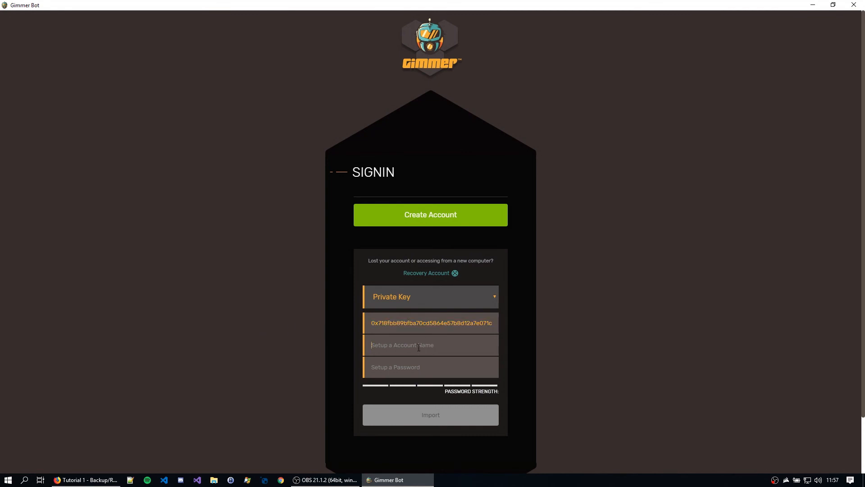
text(Tuto)
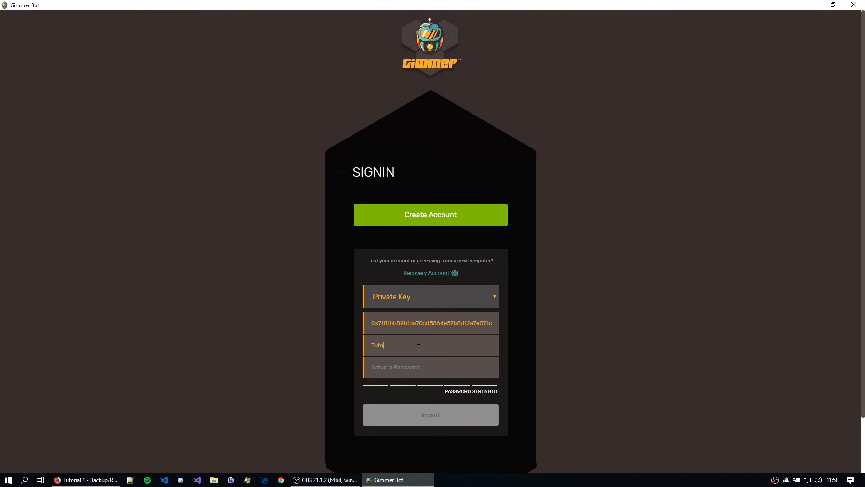
text(rialAccount)
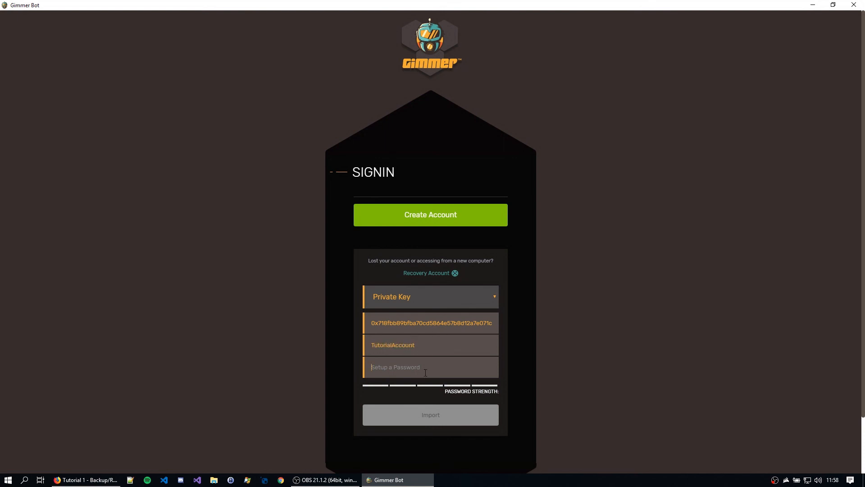
mouse_move(380, 300)
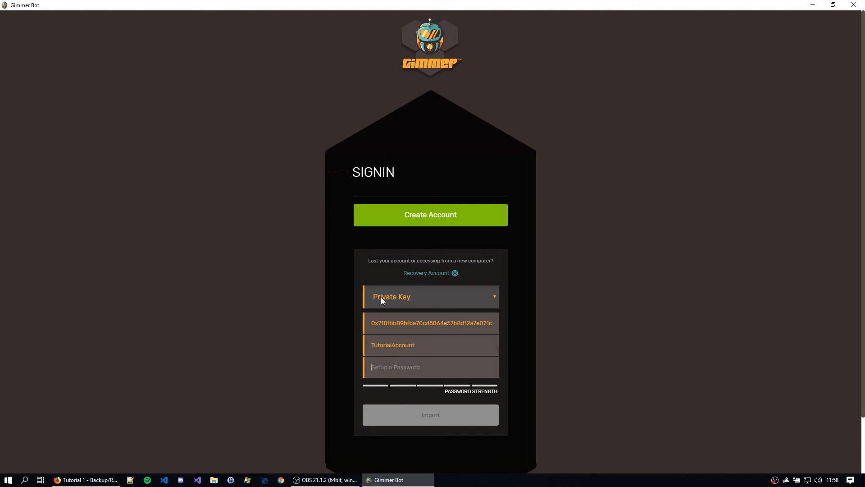
scroll(down, 3)
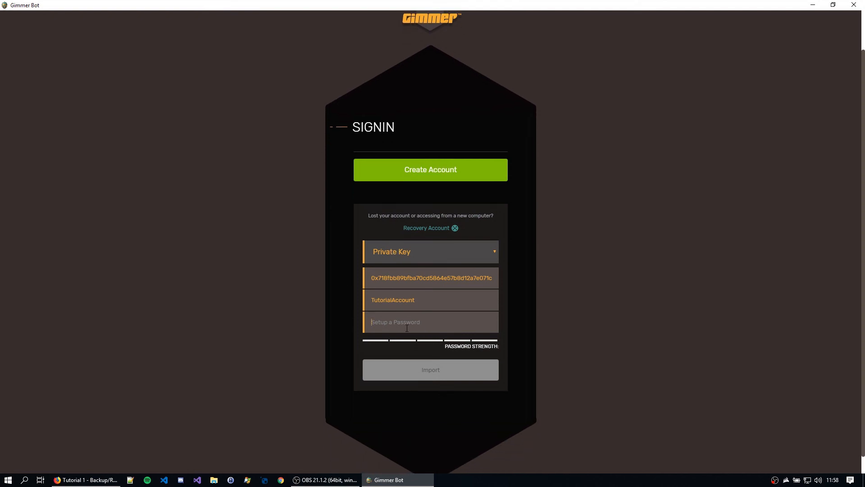
mouse_move(218, 339)
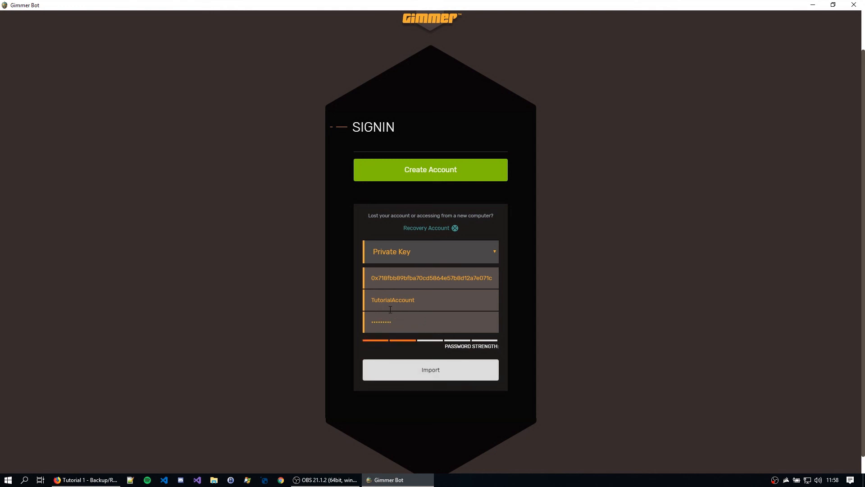
click(429, 369)
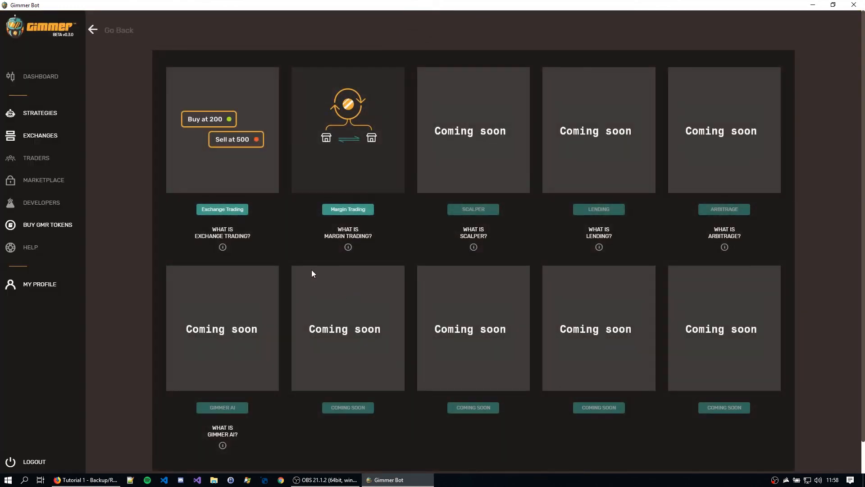
mouse_move(490, 36)
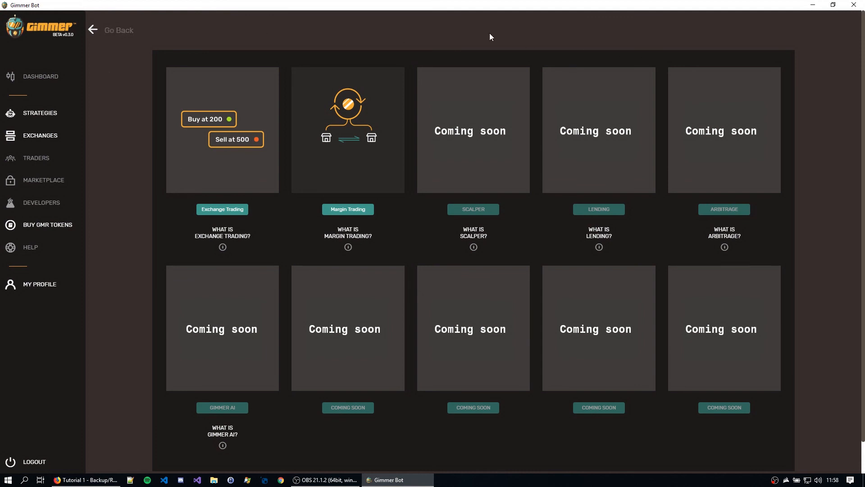
mouse_move(232, 70)
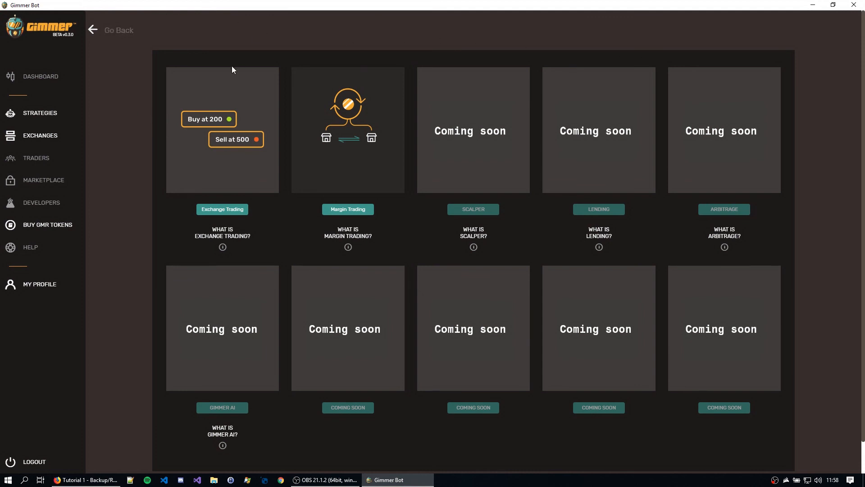
mouse_move(126, 119)
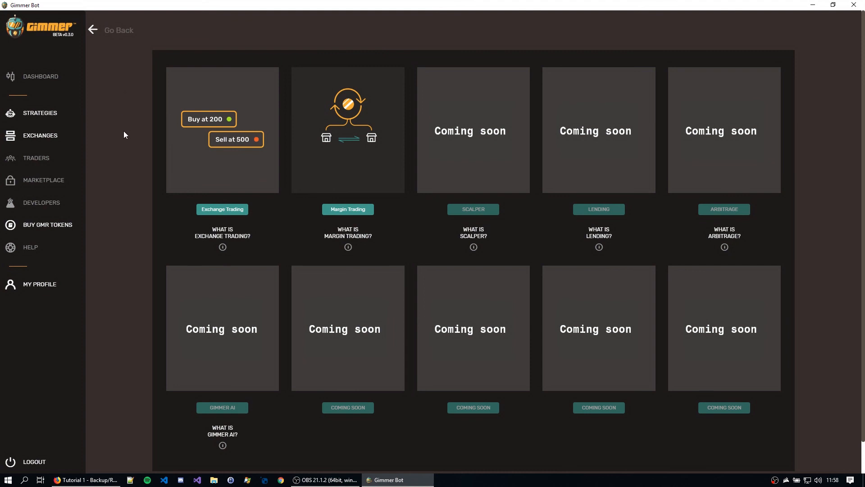
mouse_move(131, 126)
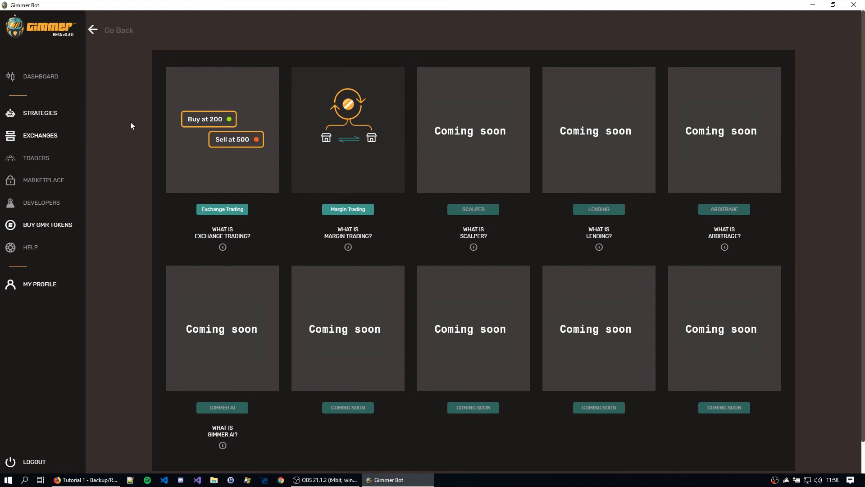